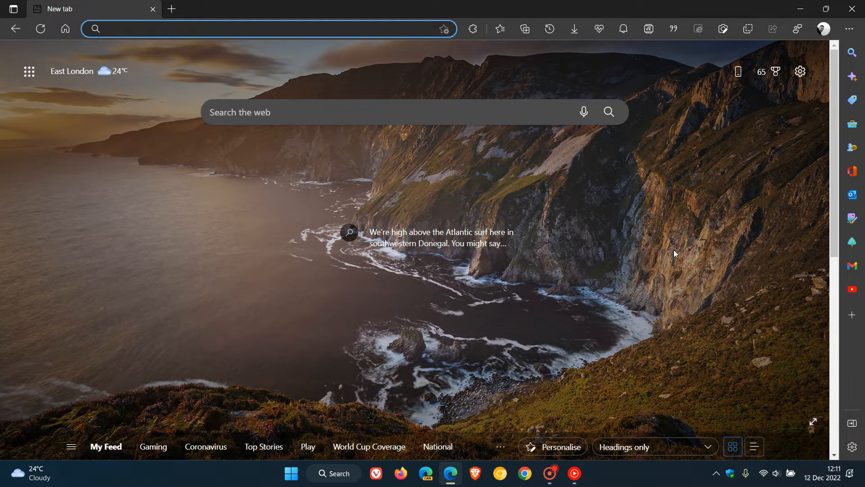
{"action": "mouse_move", "coordinate": [610, 203]}
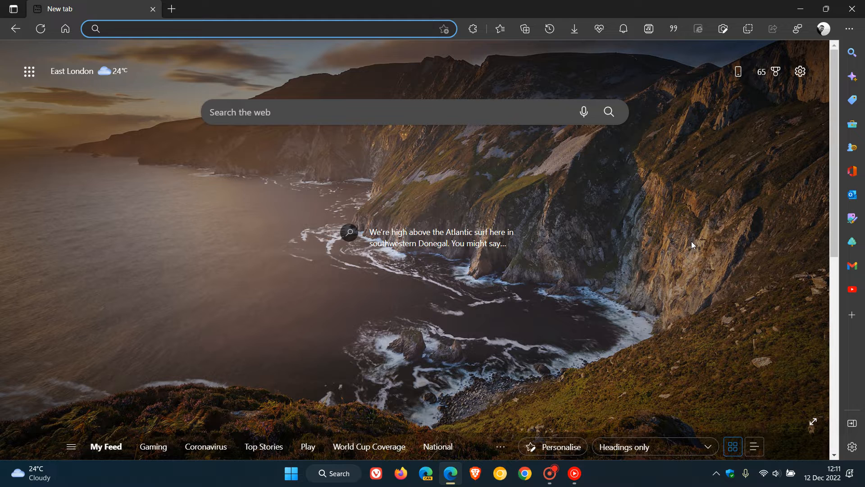
{"action": "mouse_move", "coordinate": [652, 241]}
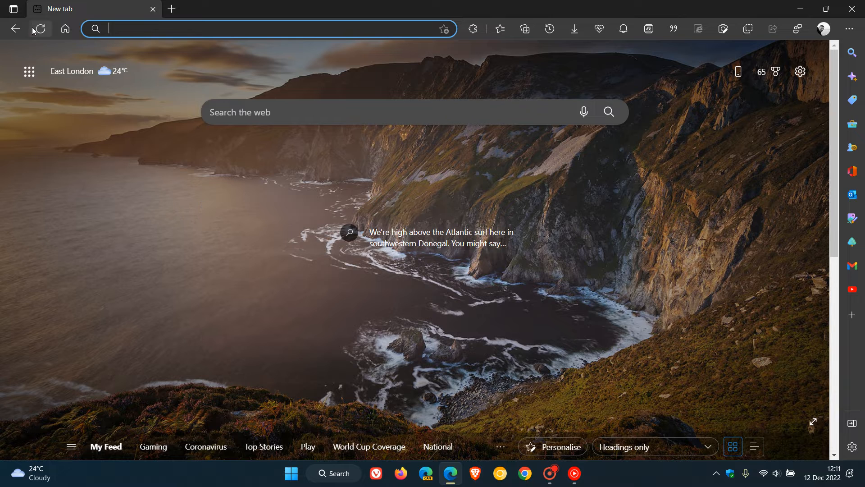
{"action": "mouse_move", "coordinate": [26, 44]}
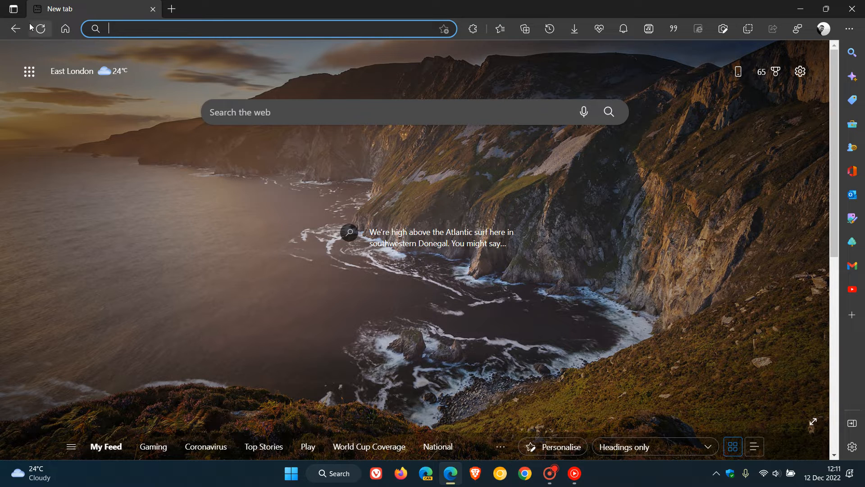
{"action": "mouse_move", "coordinate": [39, 28]}
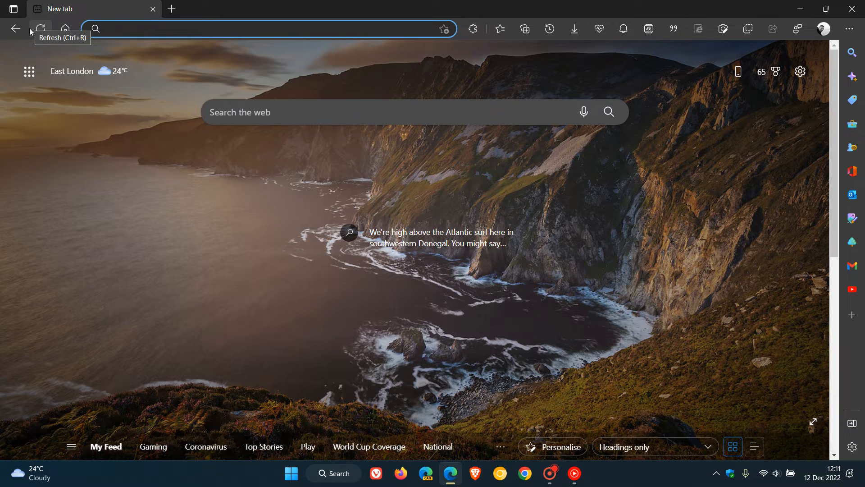
{"action": "mouse_move", "coordinate": [14, 29]}
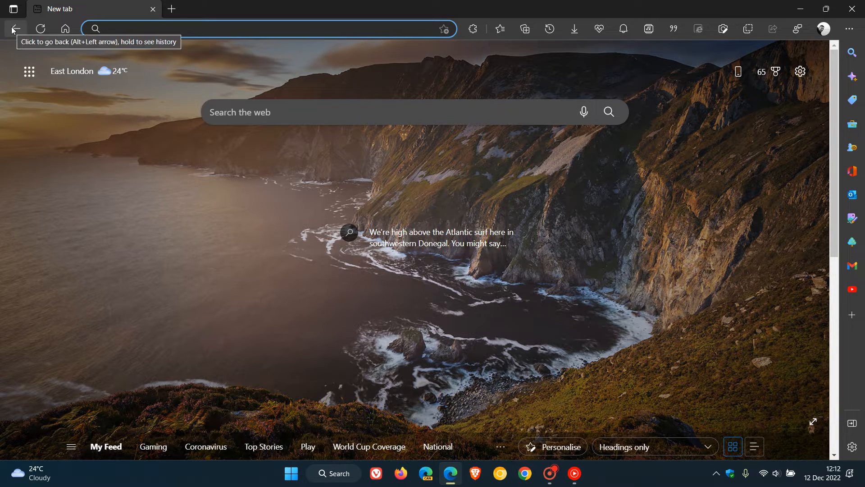
- Go back to the profile settings page, then forward again to the new tab page
{"action": "left_click", "coordinate": [40, 28]}
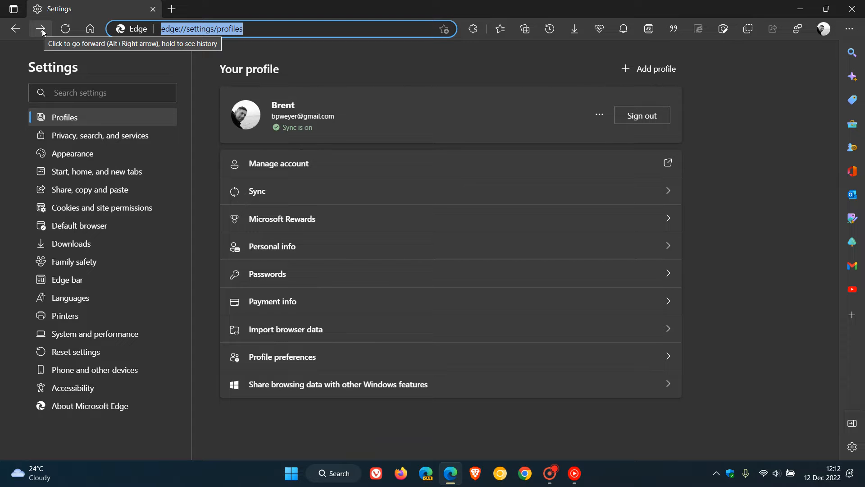
{"action": "left_click", "coordinate": [41, 29]}
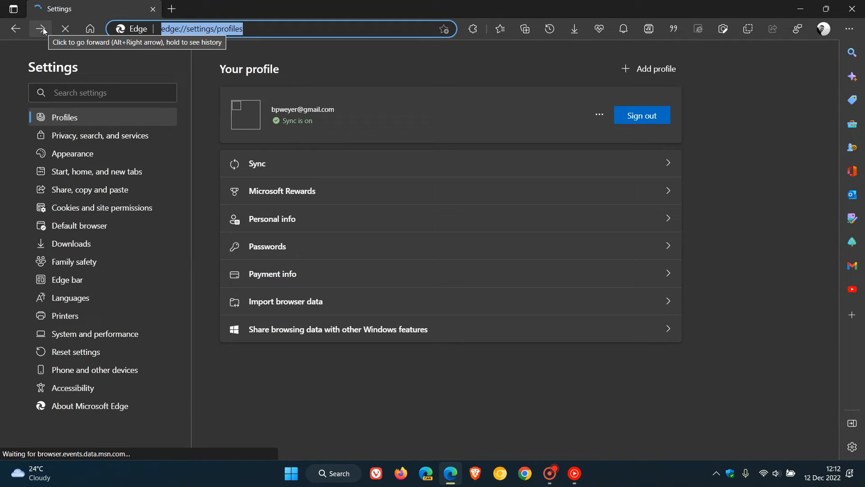
{"action": "left_click", "coordinate": [40, 29]}
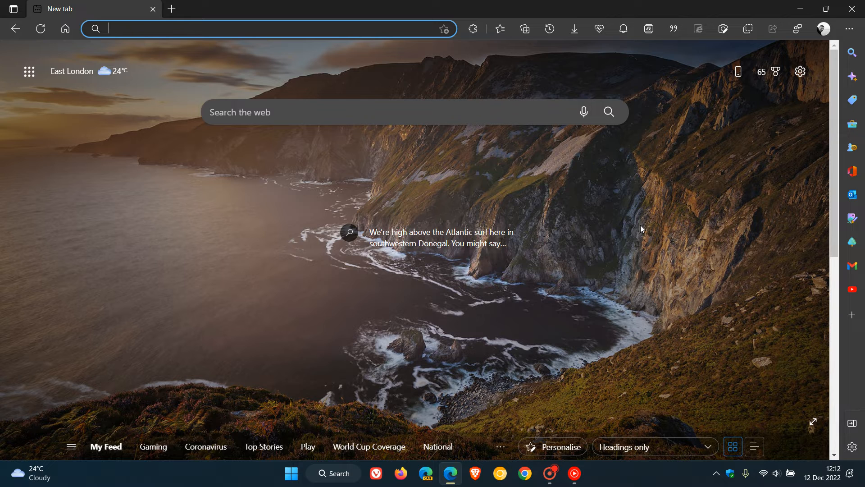
{"action": "mouse_move", "coordinate": [452, 339]}
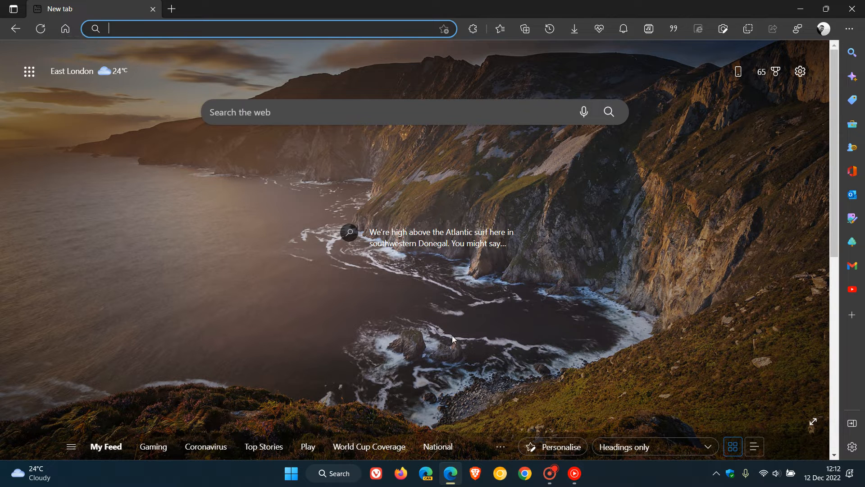
{"action": "mouse_move", "coordinate": [694, 258]}
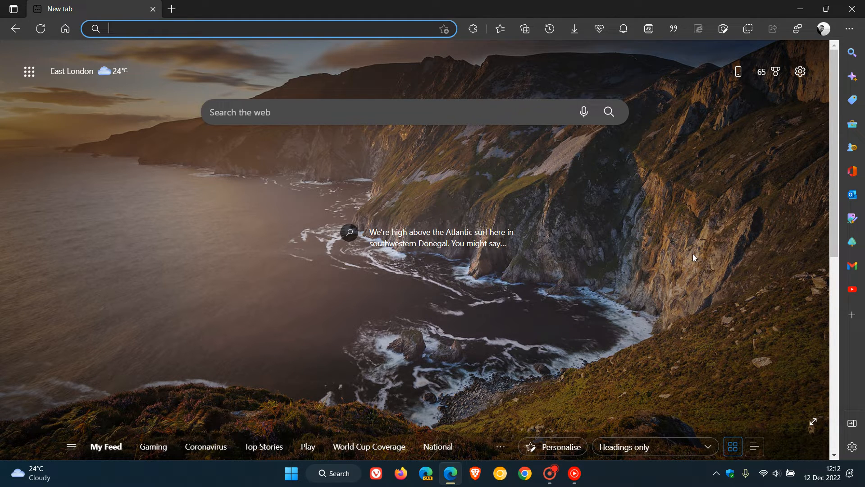
{"action": "mouse_move", "coordinate": [682, 238]}
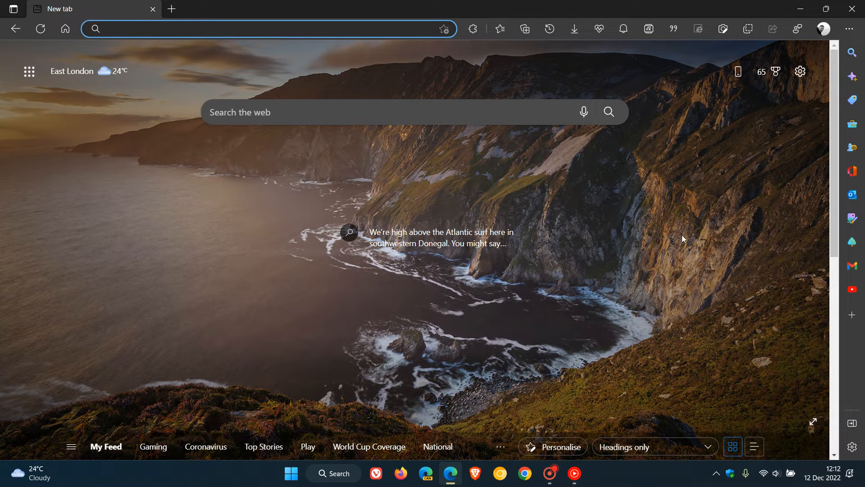
{"action": "mouse_move", "coordinate": [658, 262]}
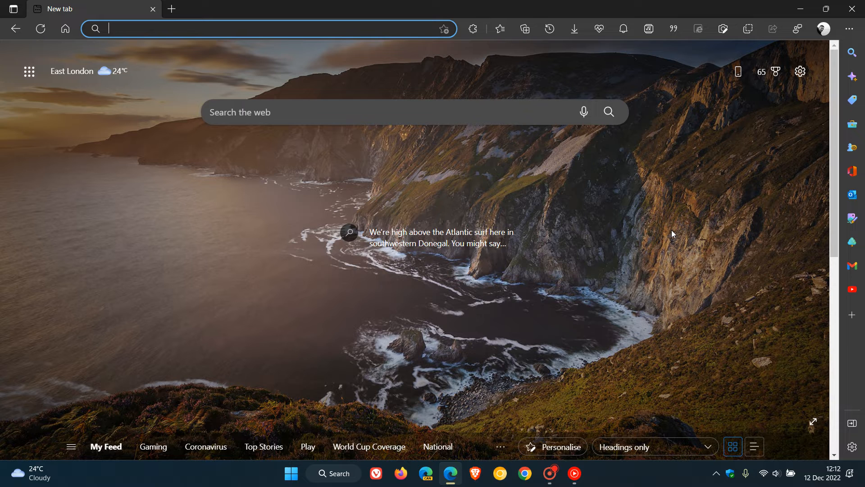
{"action": "mouse_move", "coordinate": [41, 66]}
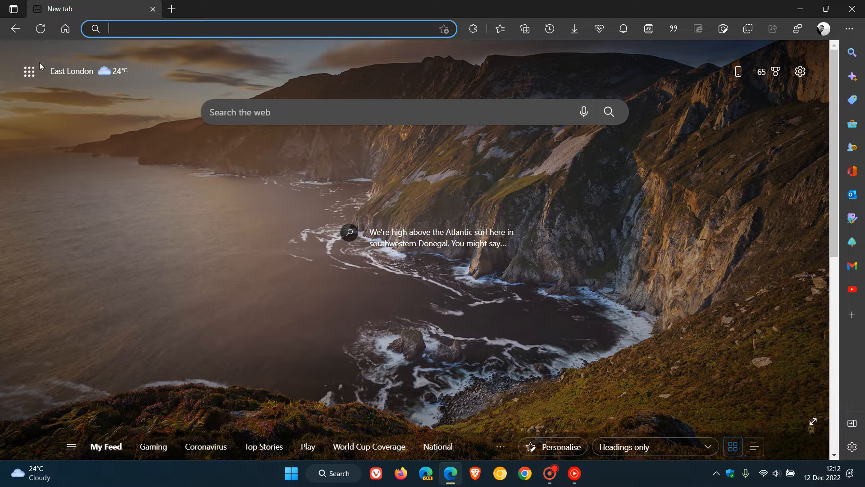
{"action": "mouse_move", "coordinate": [687, 284]}
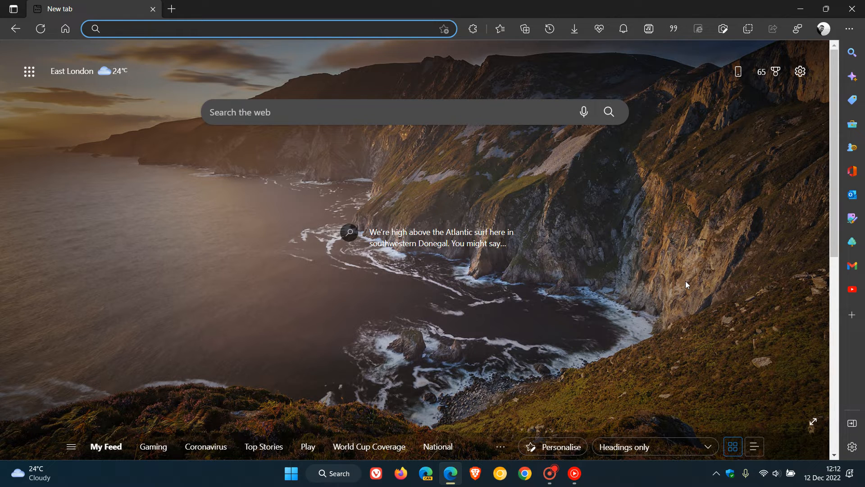
{"action": "mouse_move", "coordinate": [851, 28]}
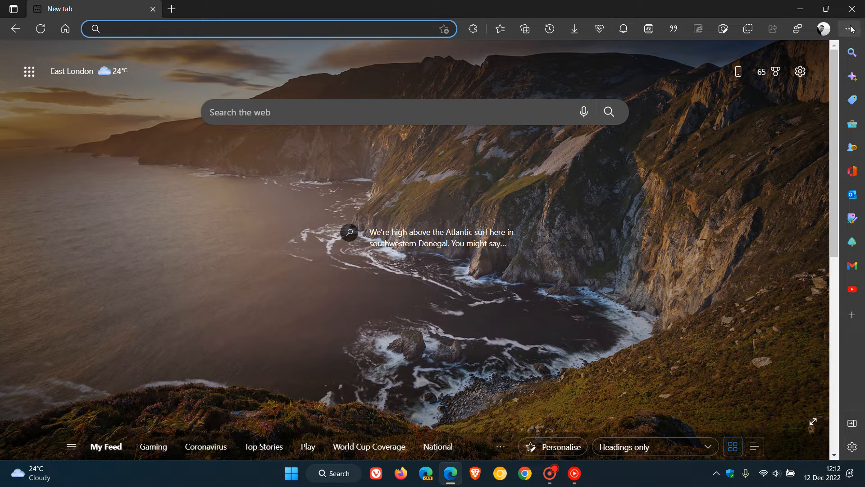
- In Edge Settings > Appearance, set the Forward button to Always show
{"action": "left_click", "coordinate": [851, 28]}
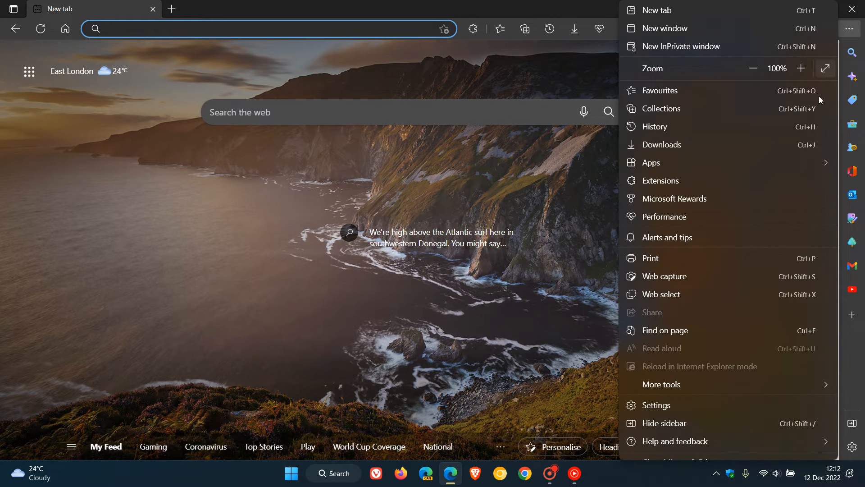
{"action": "left_click", "coordinate": [656, 405]}
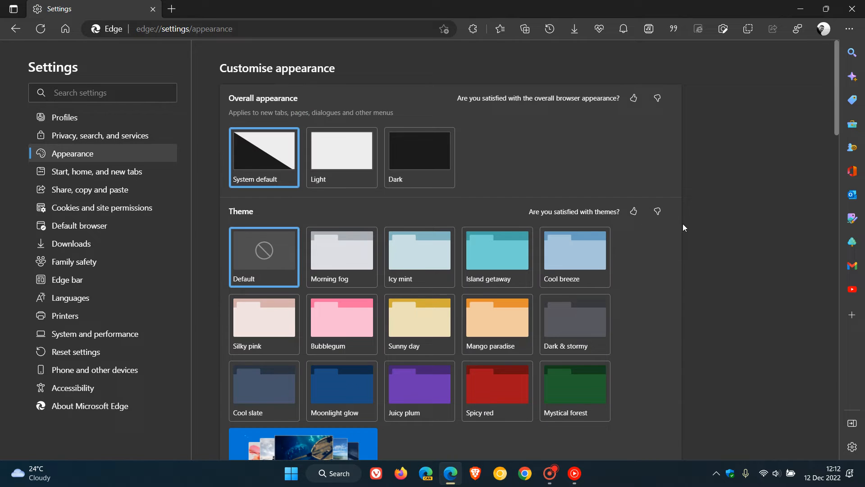
{"action": "scroll", "scroll_direction": "down", "scroll_amount": 3}
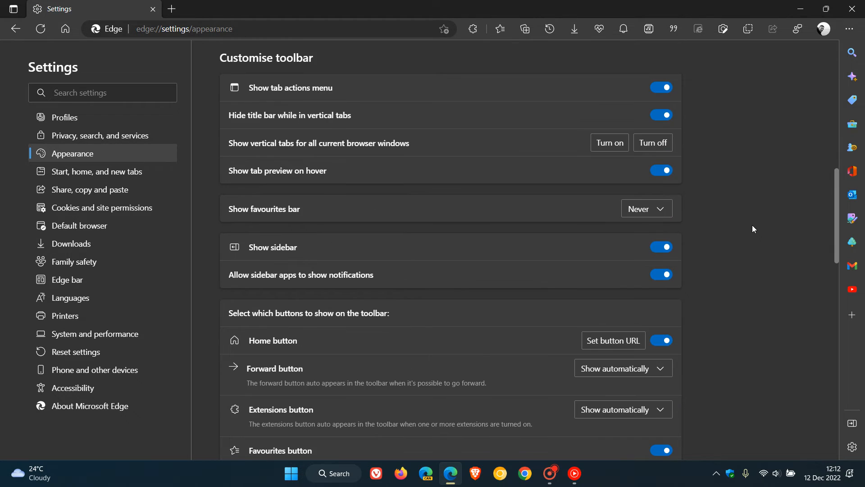
{"action": "scroll", "scroll_direction": "down", "scroll_amount": 3}
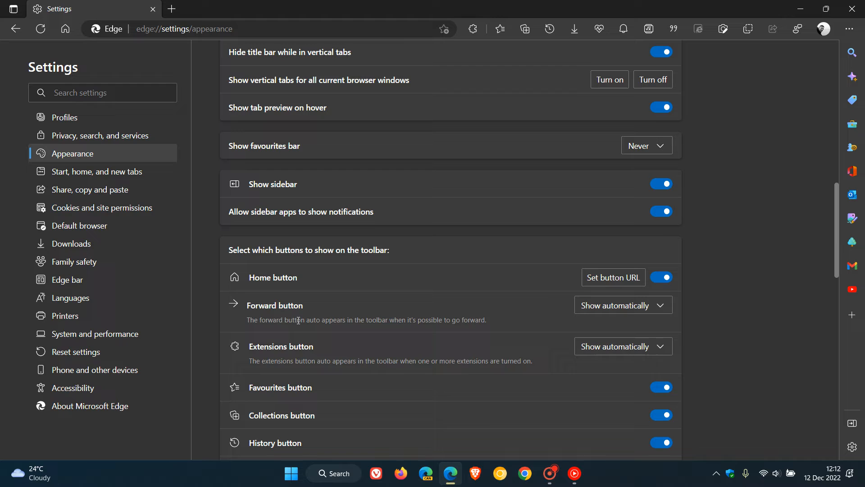
{"action": "mouse_move", "coordinate": [336, 329]}
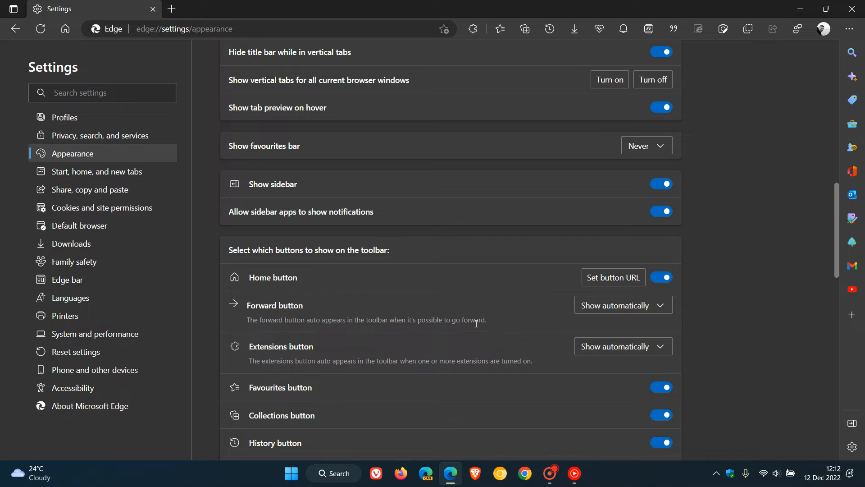
{"action": "mouse_move", "coordinate": [499, 310]}
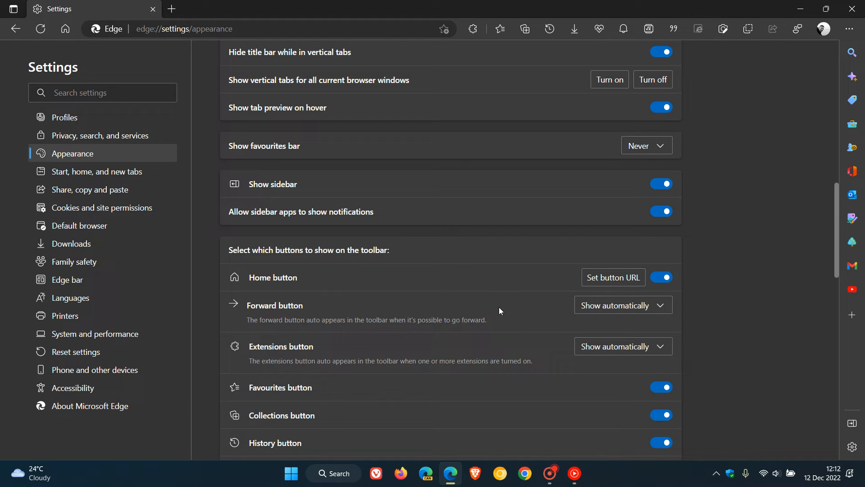
{"action": "mouse_move", "coordinate": [623, 304]}
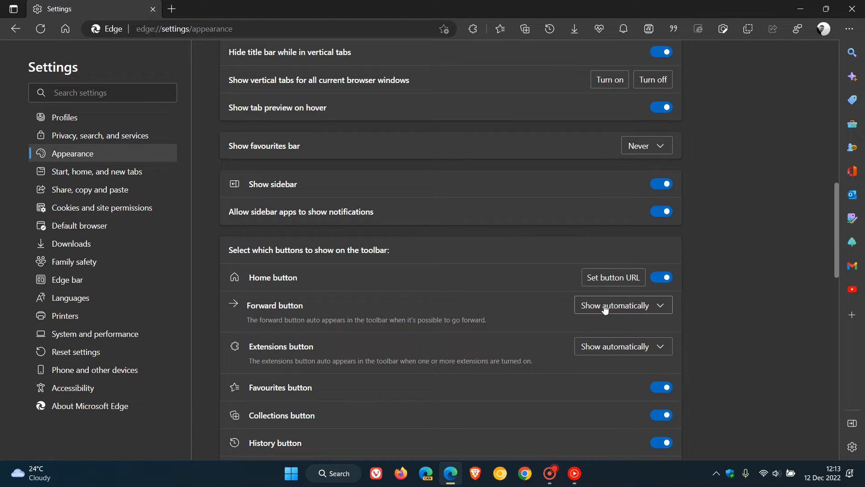
{"action": "mouse_move", "coordinate": [645, 309]}
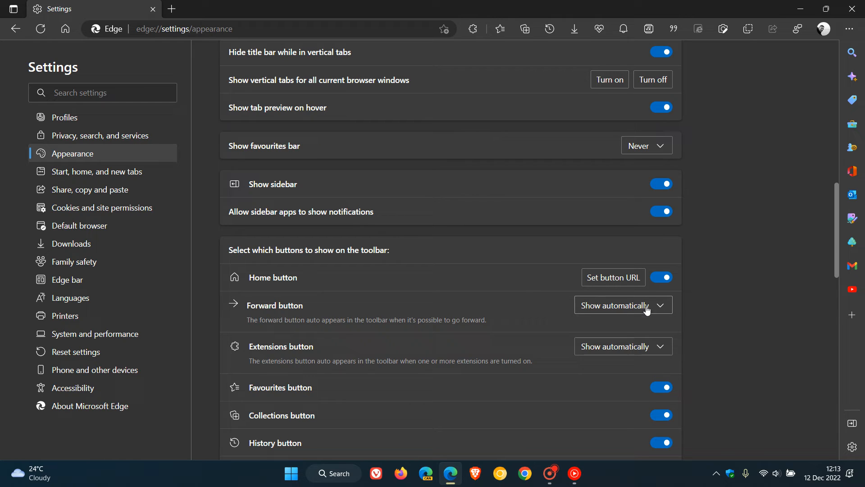
{"action": "left_click", "coordinate": [622, 304]}
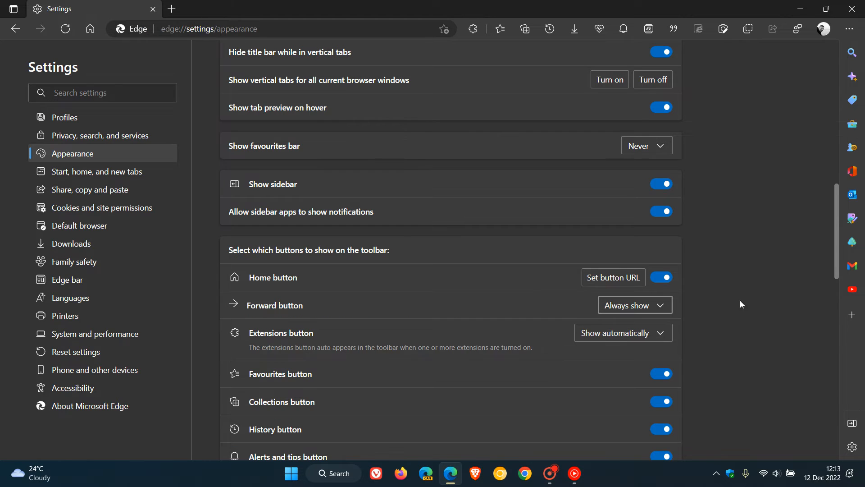
{"action": "mouse_move", "coordinate": [18, 58]}
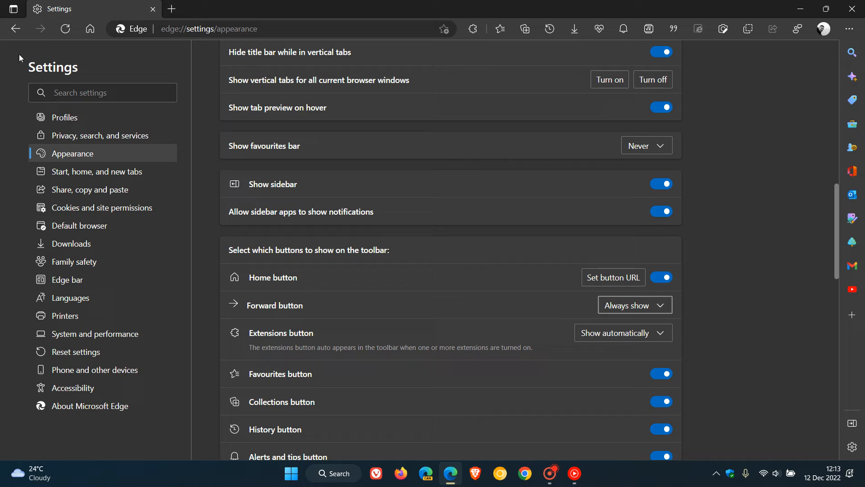
{"action": "mouse_move", "coordinate": [46, 39]}
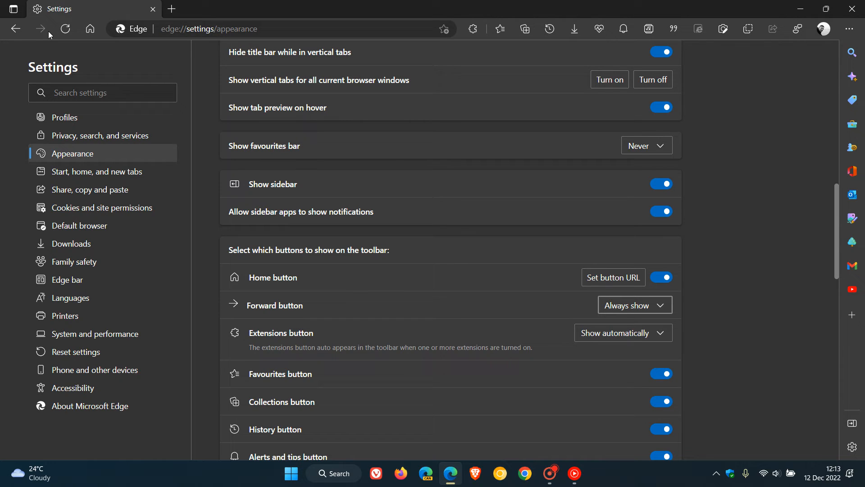
{"action": "mouse_move", "coordinate": [40, 29]}
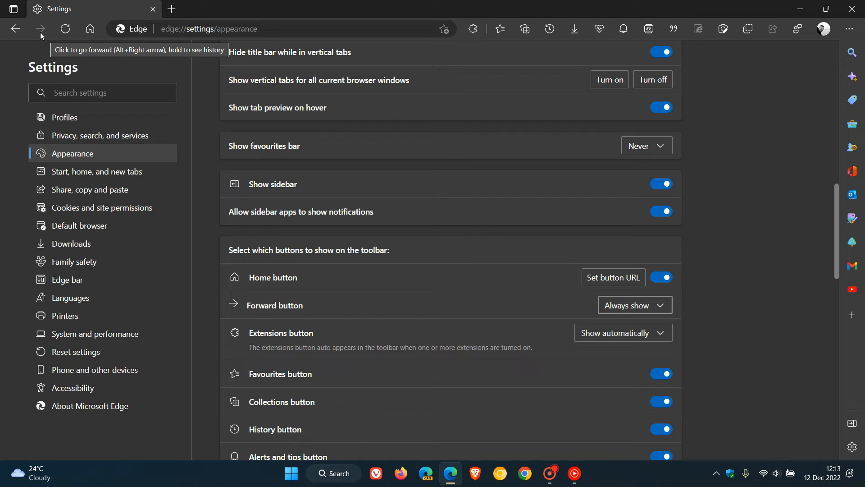
{"action": "mouse_move", "coordinate": [15, 29]}
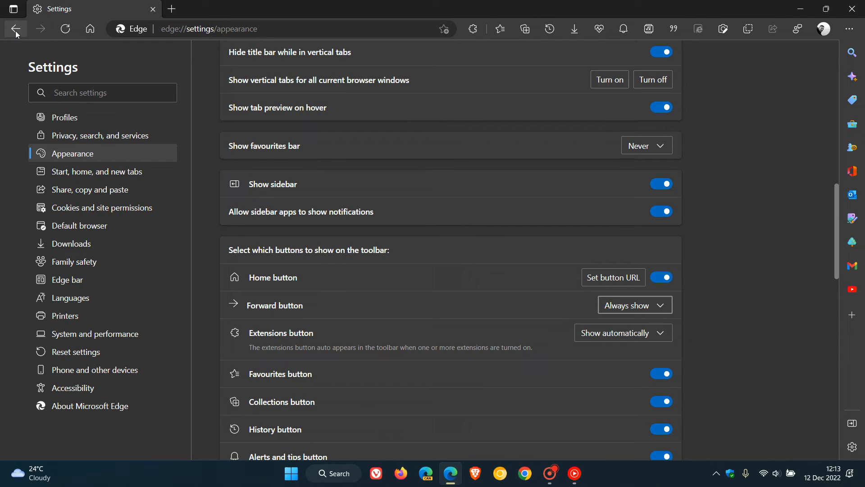
{"action": "mouse_move", "coordinate": [44, 37]}
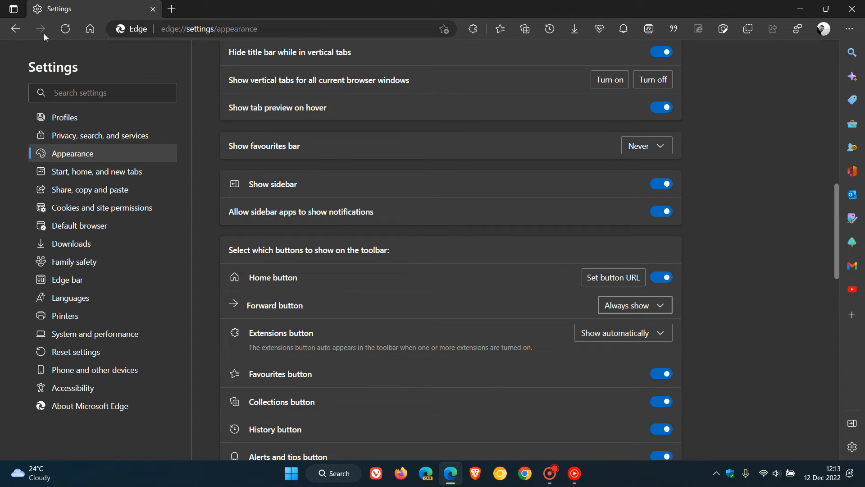
- Go back to Profiles and forward again to the Appearance settings page
{"action": "left_click", "coordinate": [65, 117]}
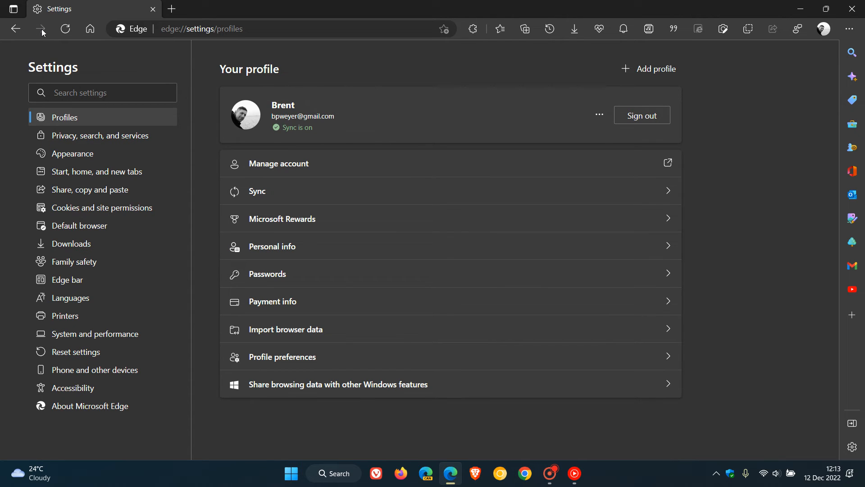
{"action": "left_click", "coordinate": [71, 153]}
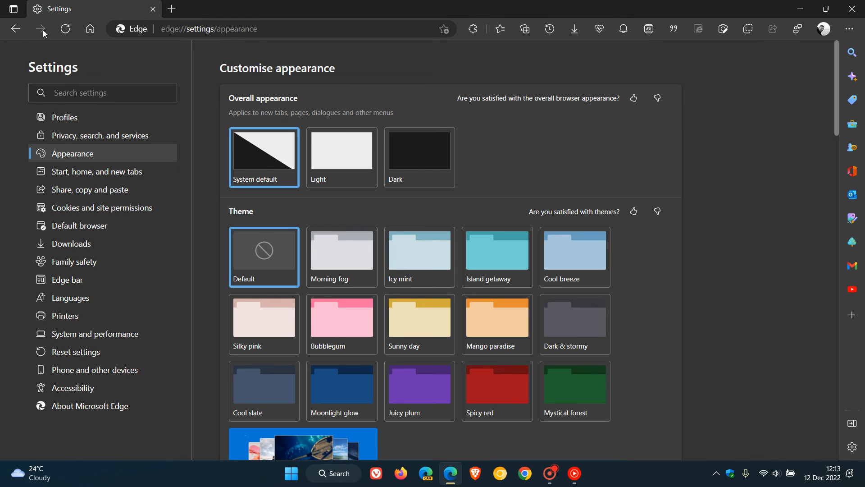
{"action": "left_click", "coordinate": [41, 28]}
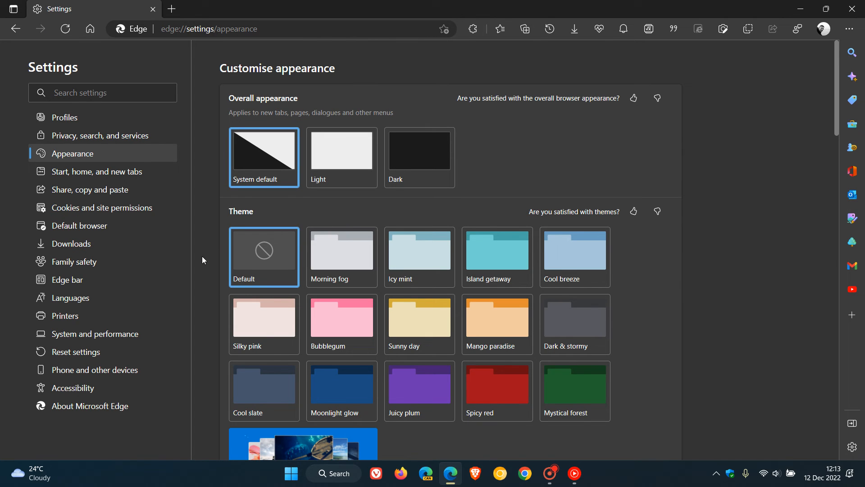
- Switch the Forward button to Show automatically, back to Always show, then open a new tab page via Home
{"action": "scroll", "scroll_direction": "down", "scroll_amount": 3}
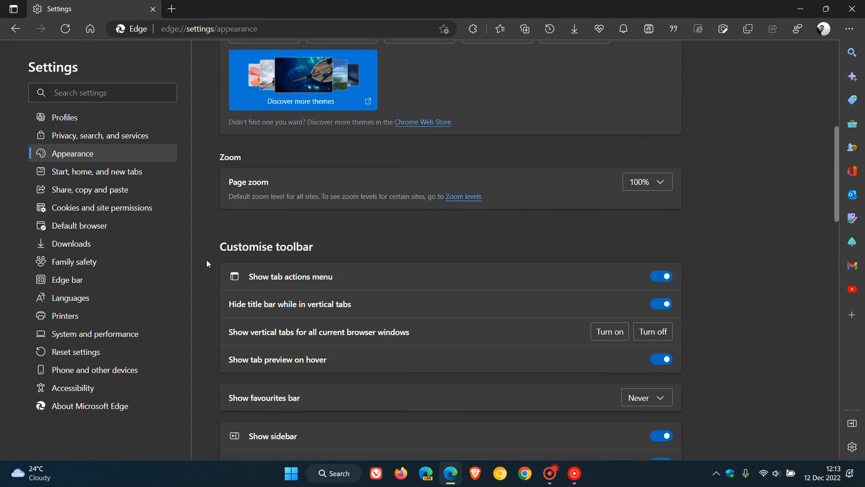
{"action": "scroll", "scroll_direction": "down", "scroll_amount": 3}
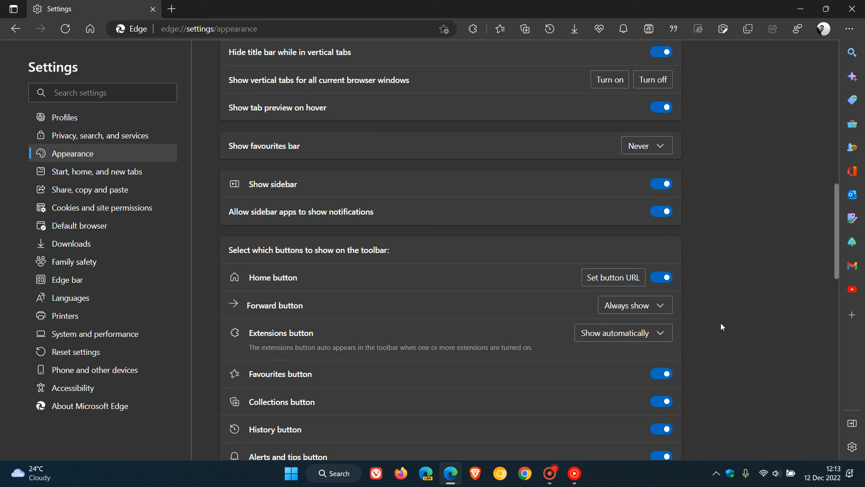
{"action": "left_click", "coordinate": [633, 305]}
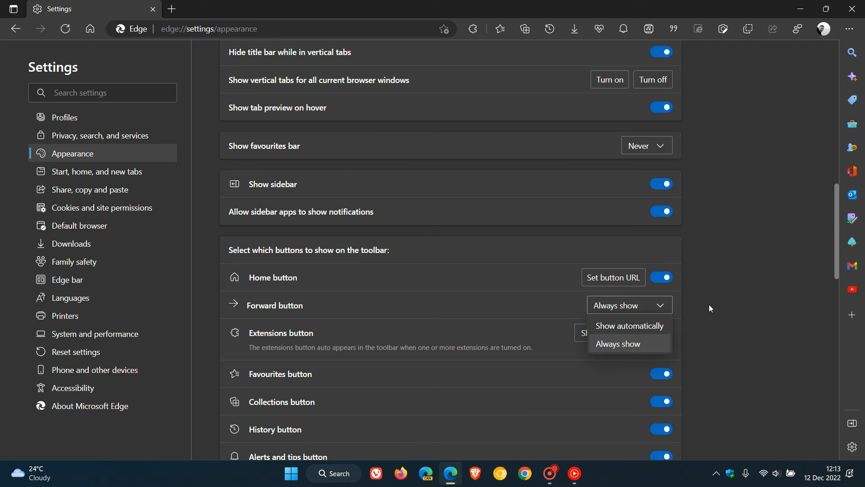
{"action": "left_click", "coordinate": [628, 325]}
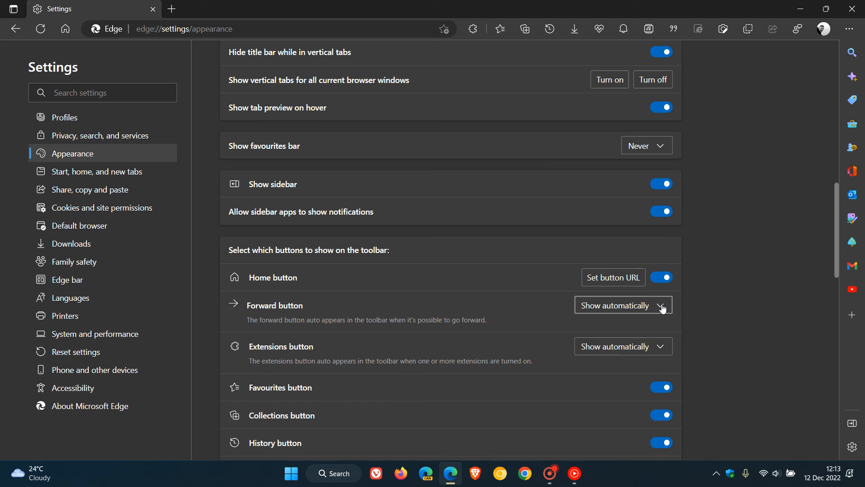
{"action": "left_click", "coordinate": [622, 305]}
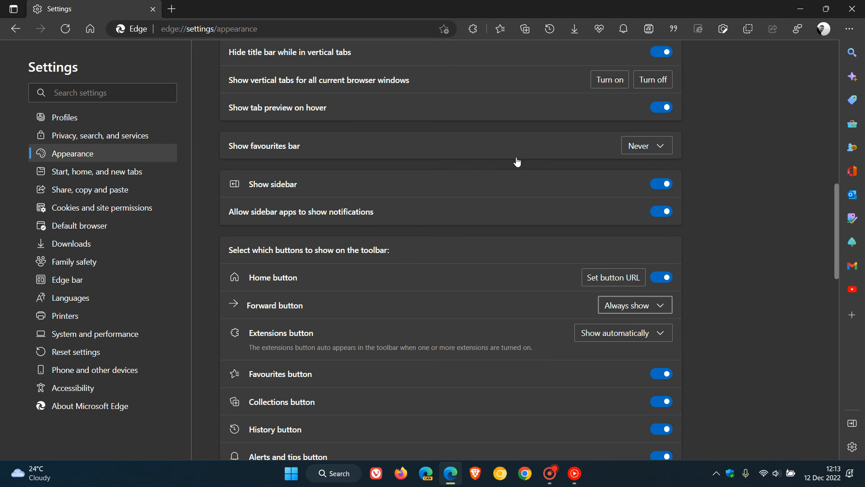
{"action": "mouse_move", "coordinate": [41, 29]}
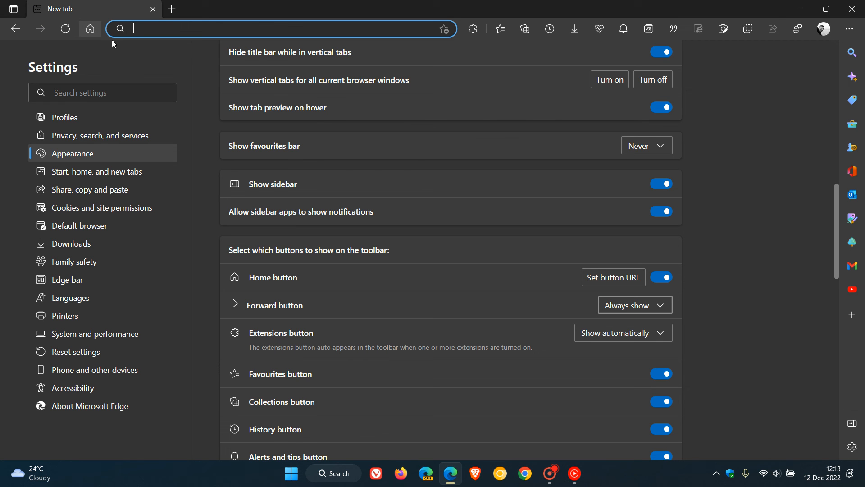
{"action": "left_click", "coordinate": [89, 28]}
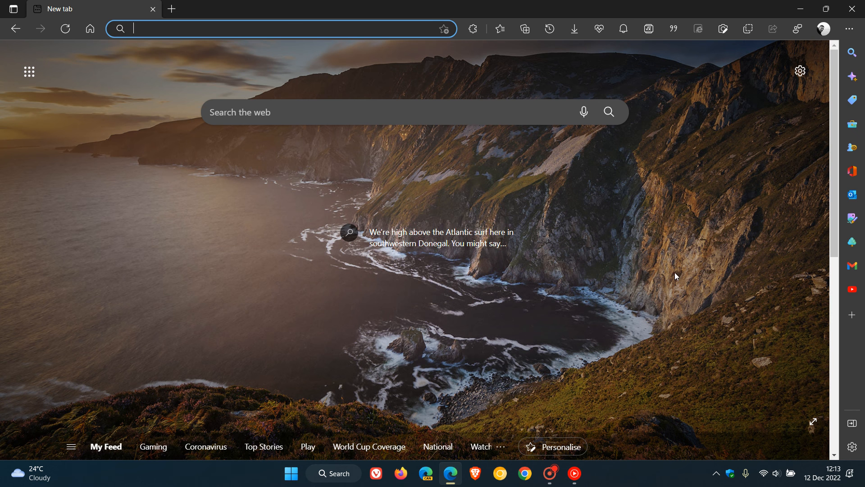